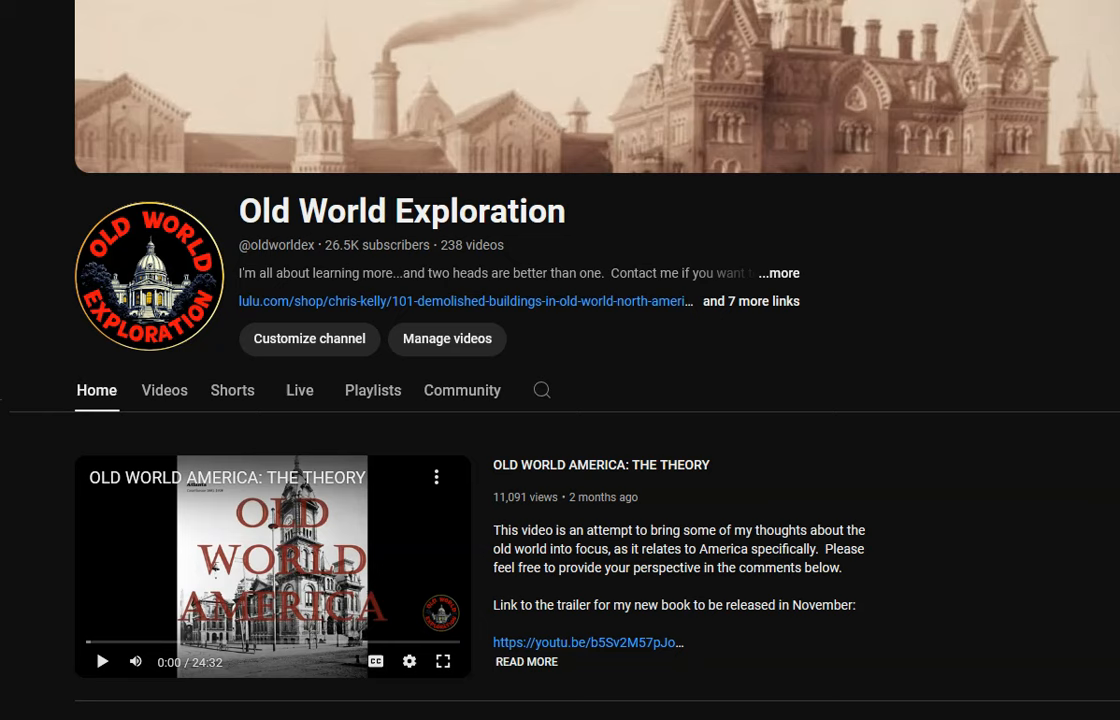
- Expand '...and 7 more links' to show the channel's book, merch and social links
left_click(778, 273)
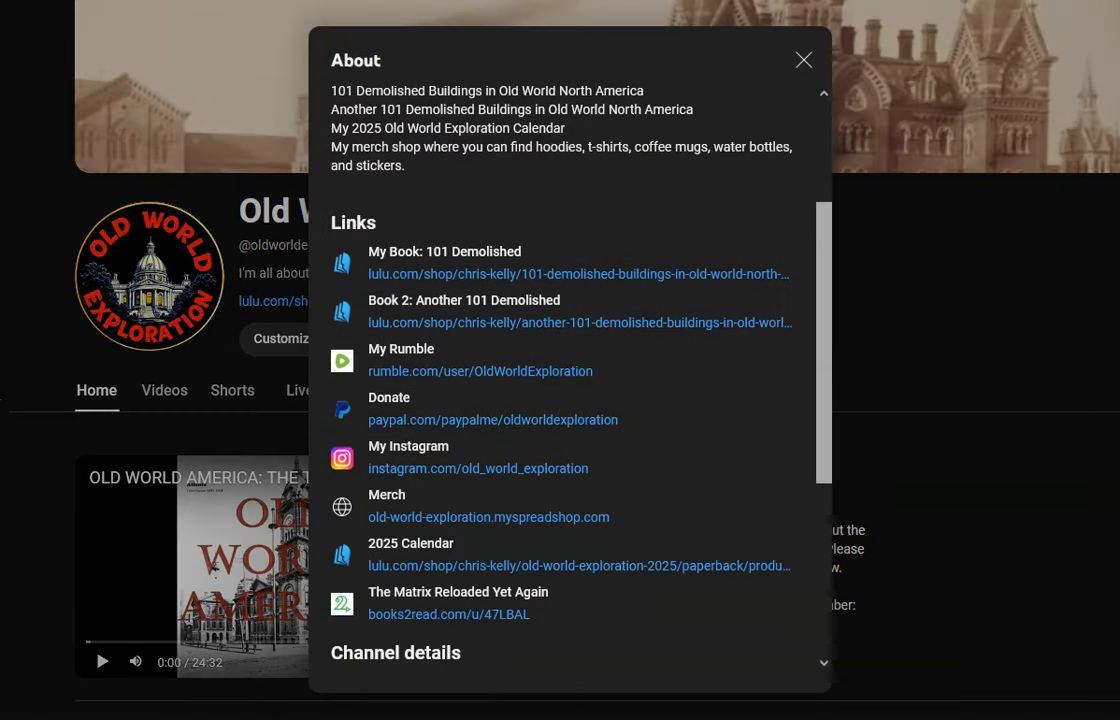
scroll("down", 3)
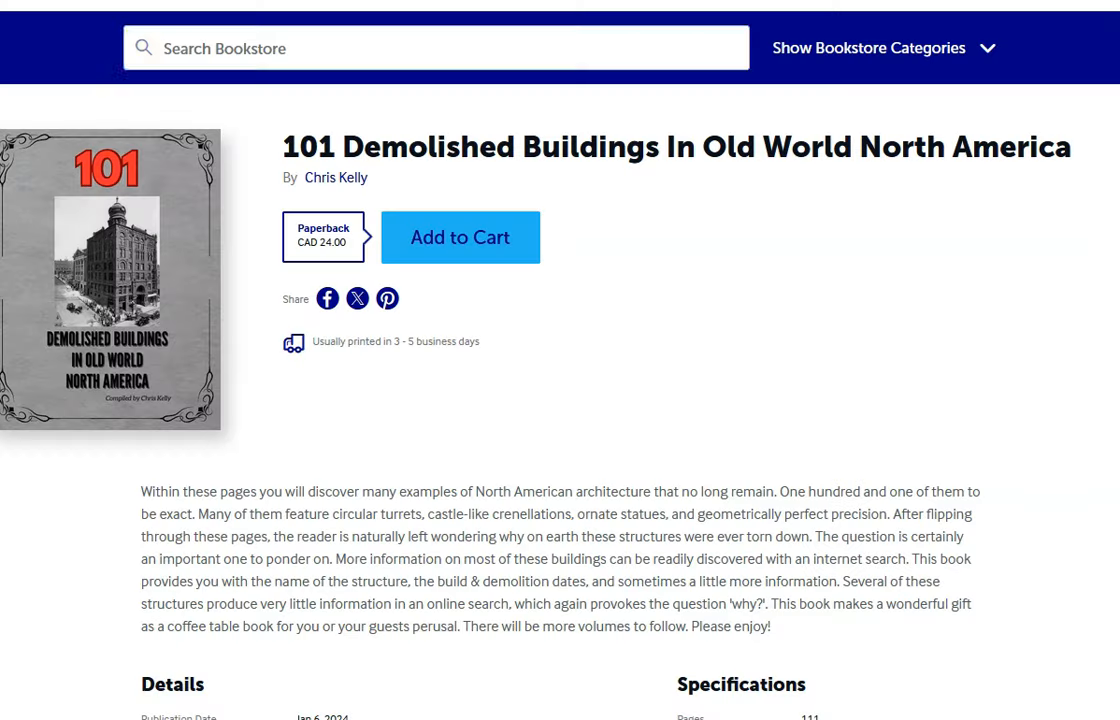
- Leave the Lulu book page to get back to the YouTube About panel
left_click(436, 47)
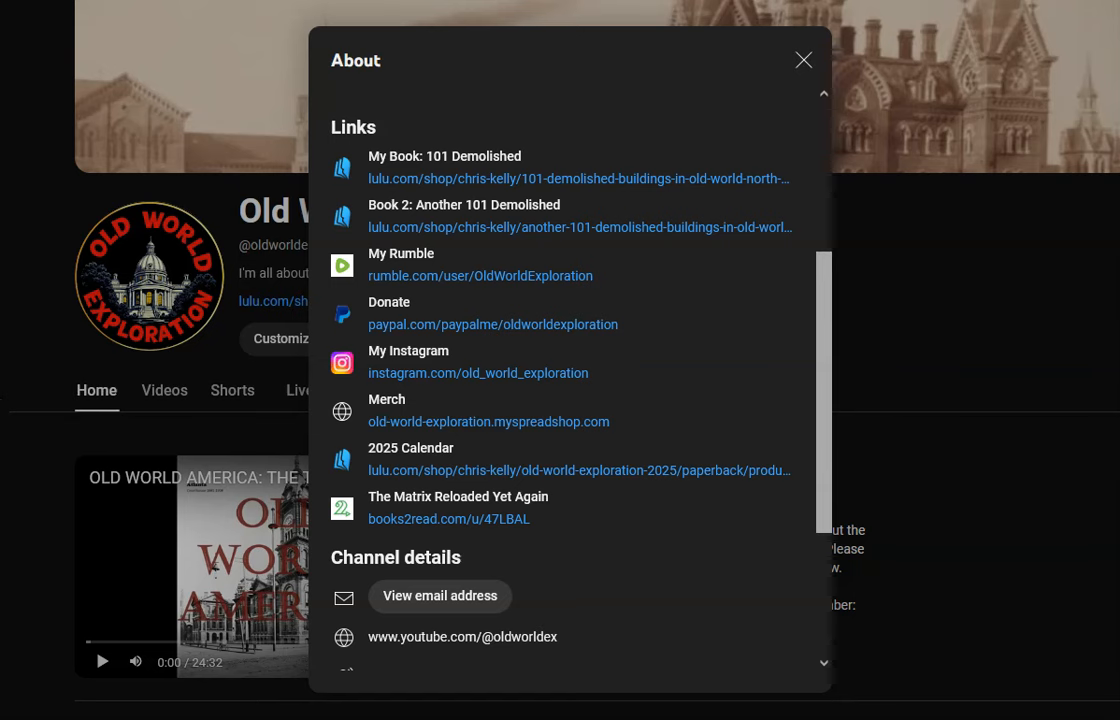
mouse_move(803, 60)
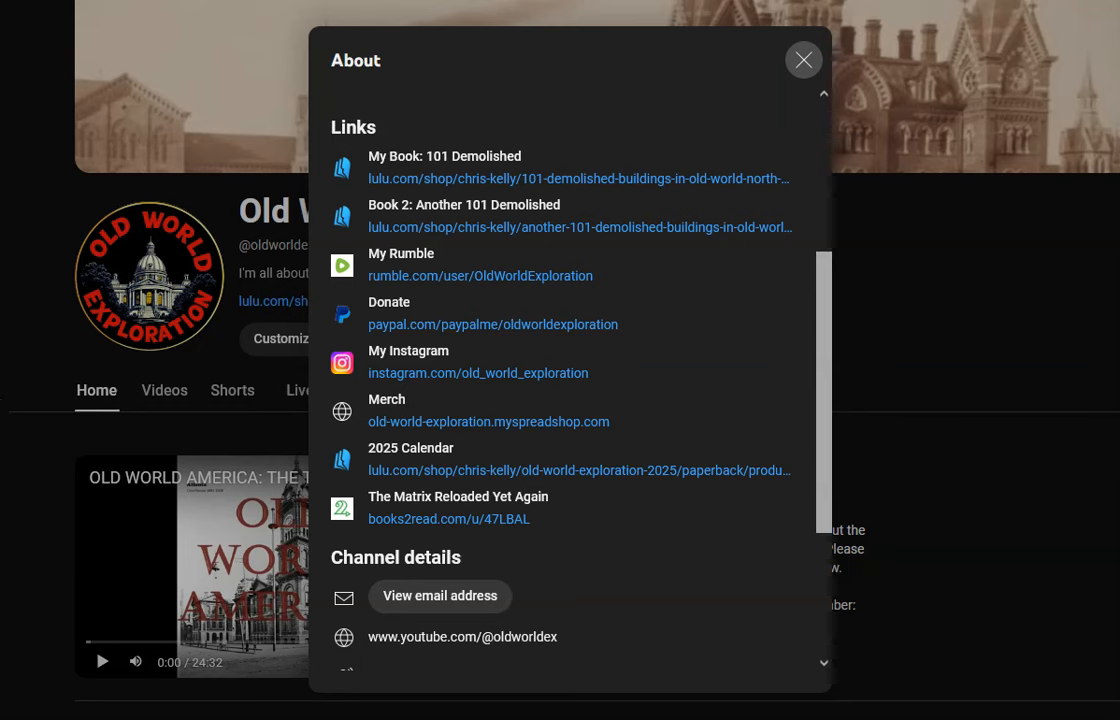
- Dismiss the About panel to reveal the channel home page with its featured video
left_click(803, 60)
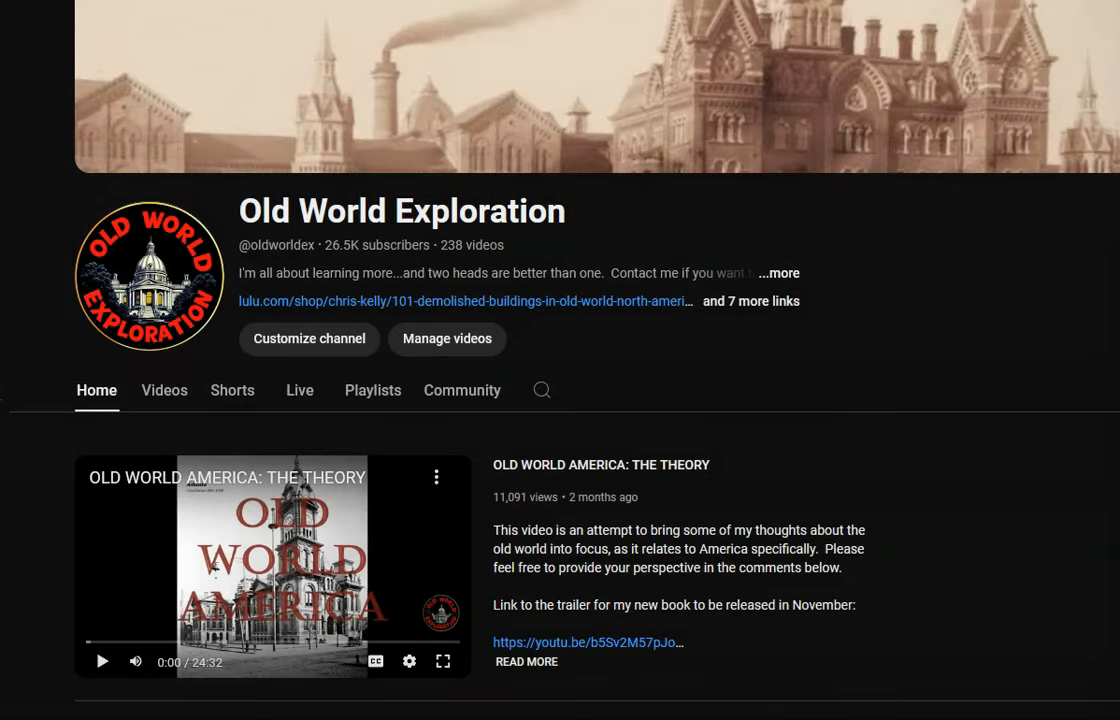